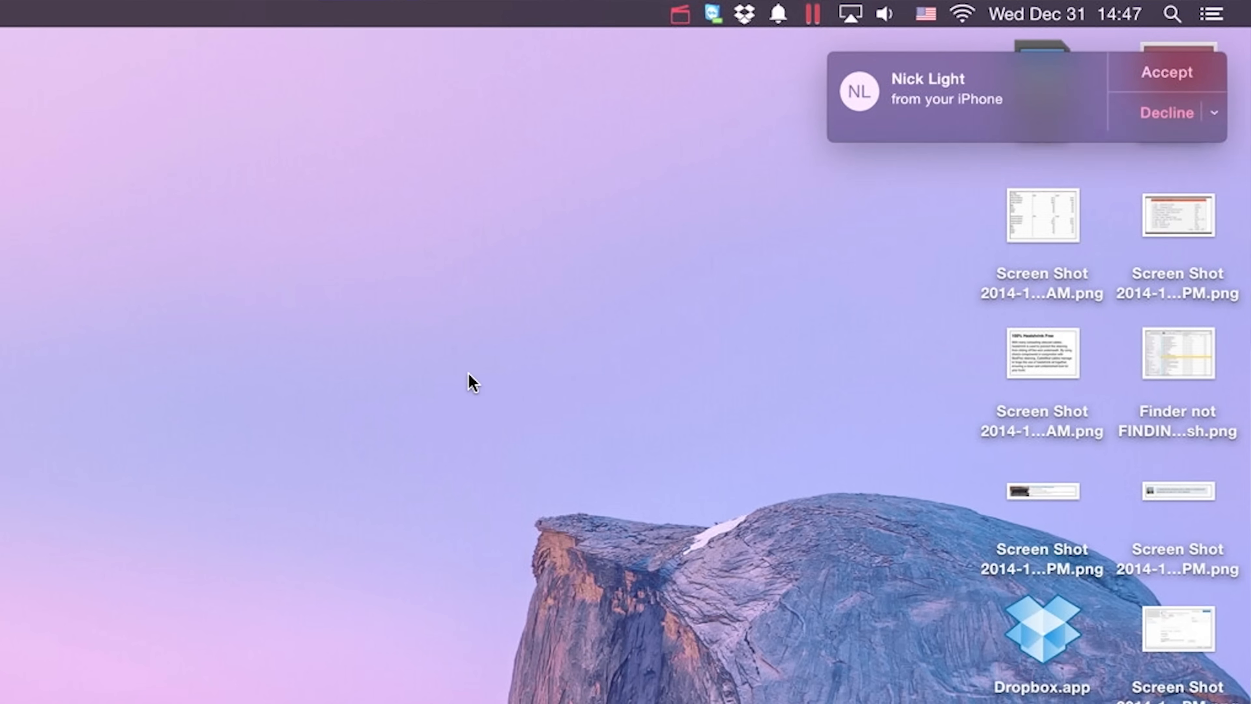
# Step: Scroll the iFixit Repair Manuals page past the Patagonia banner to reveal iPhone, Camera, PC, iPad and Appliance categories
pyautogui.click(1167, 72)
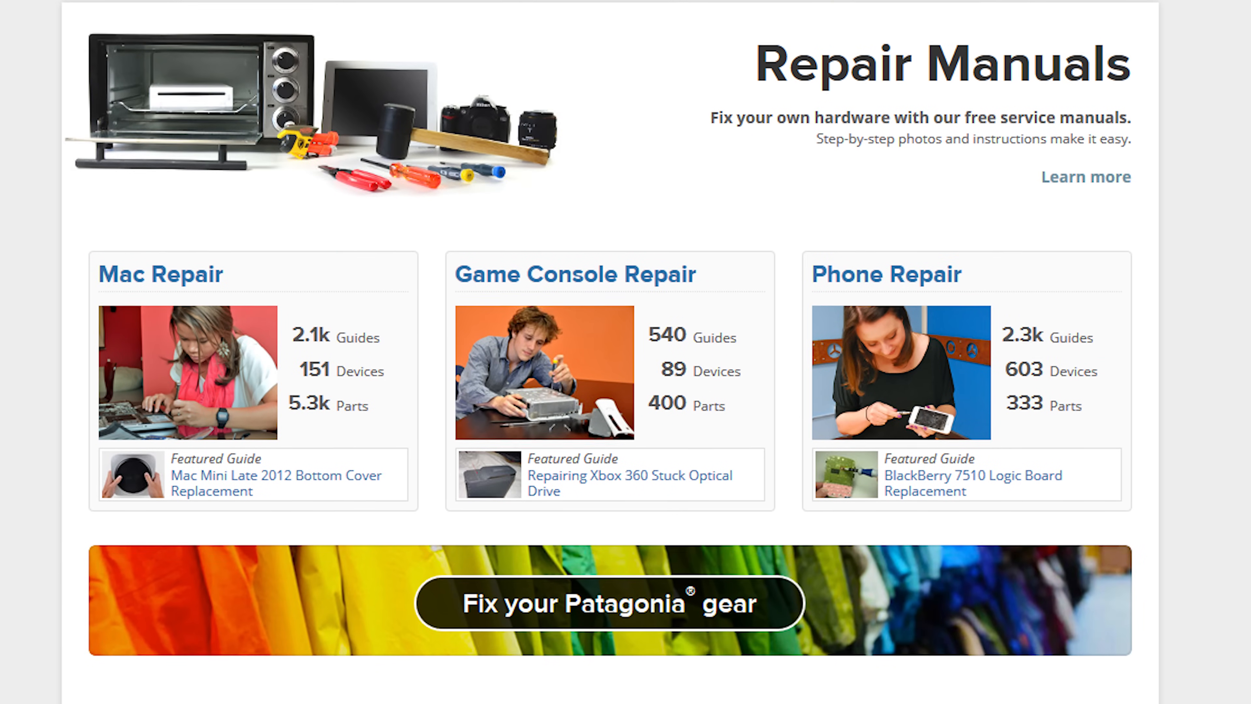
pyautogui.scroll(-3)
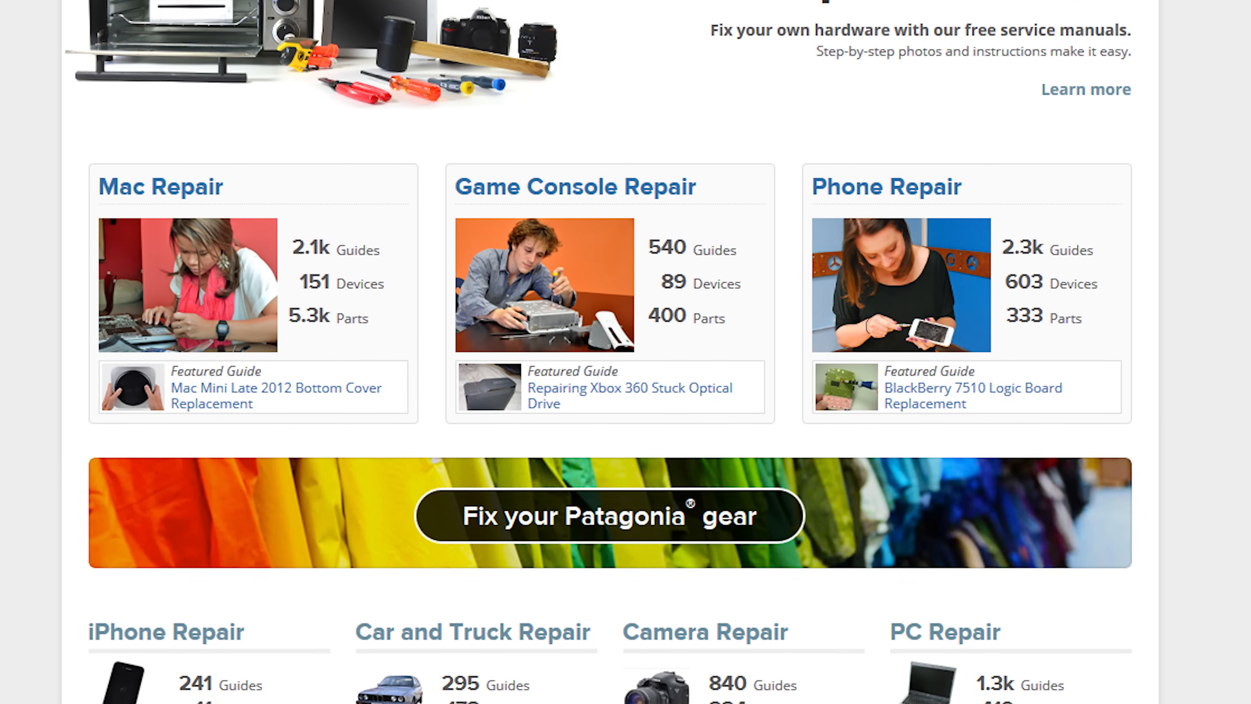
pyautogui.scroll(-3)
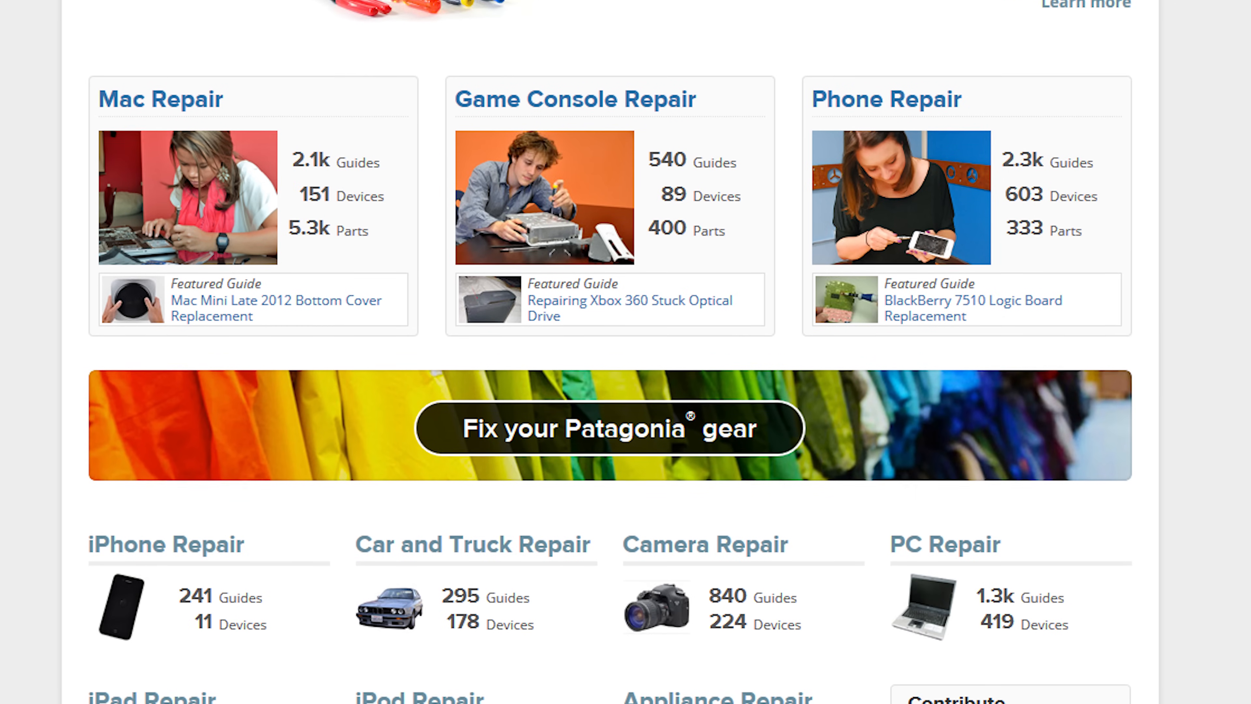
pyautogui.scroll(-3)
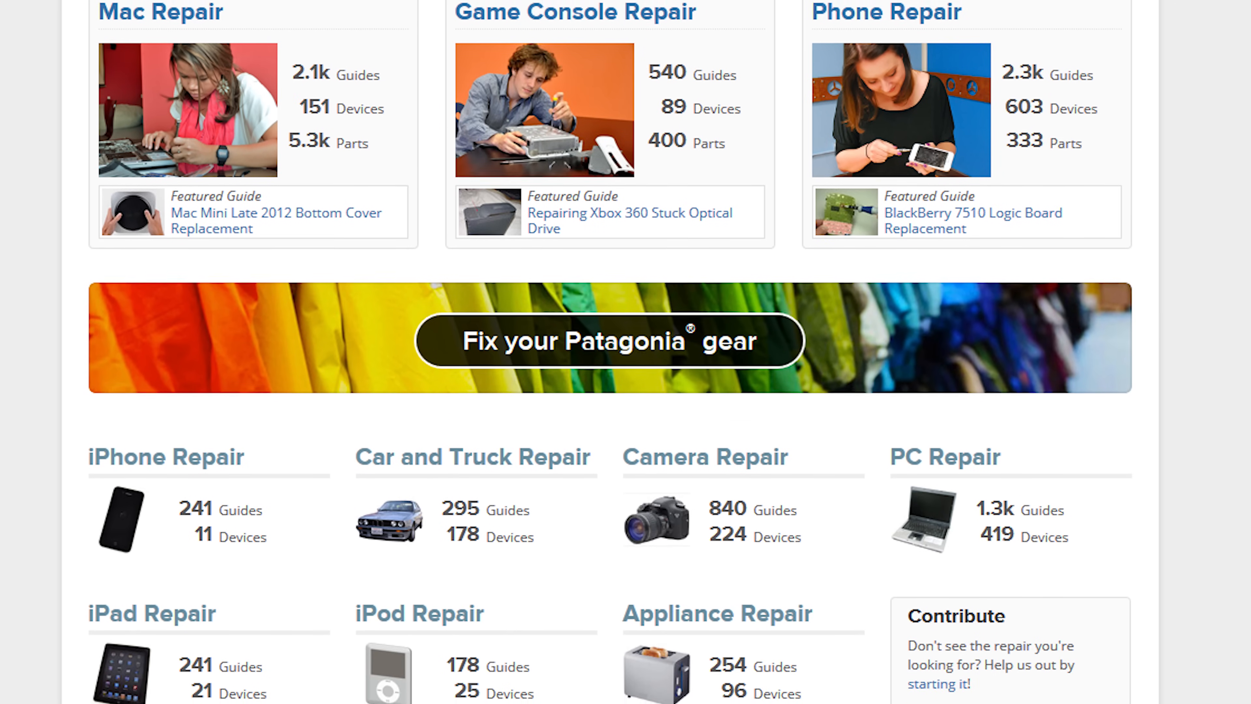